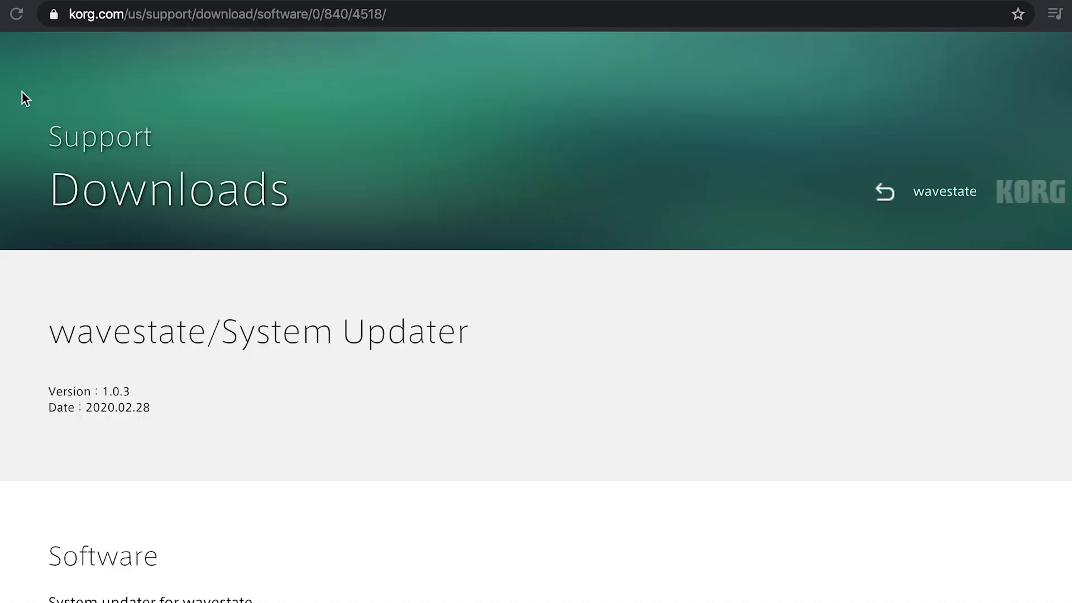
- Scroll down to the Mac wavestate System Updater 1.0.3 download entry
{"action": "scroll", "scroll_direction": "down", "scroll_amount": 3}
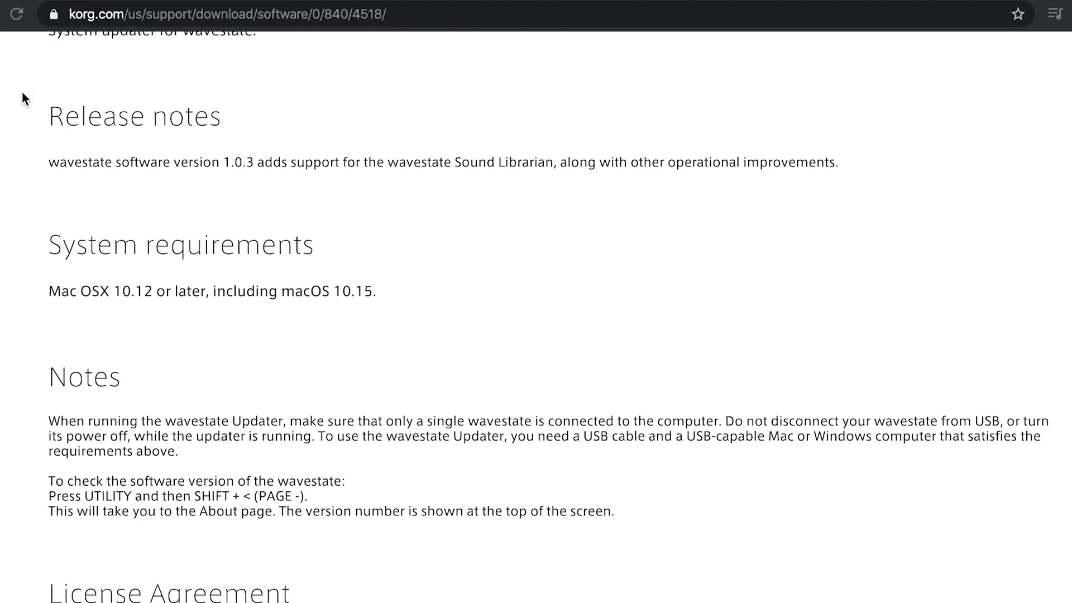
{"action": "scroll", "scroll_direction": "down", "scroll_amount": 3}
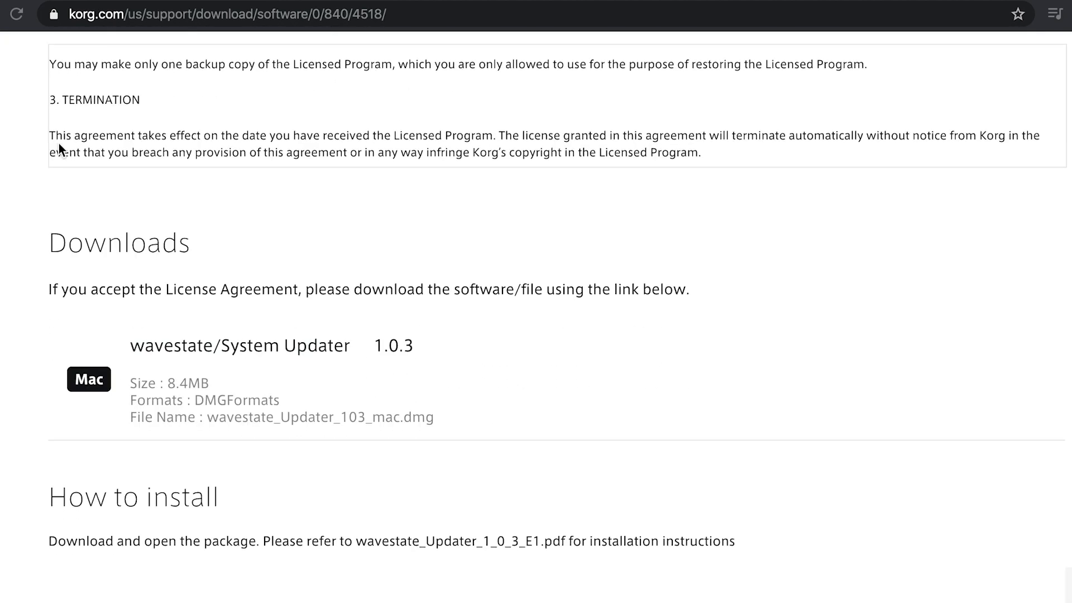
{"action": "mouse_move", "coordinate": [119, 254]}
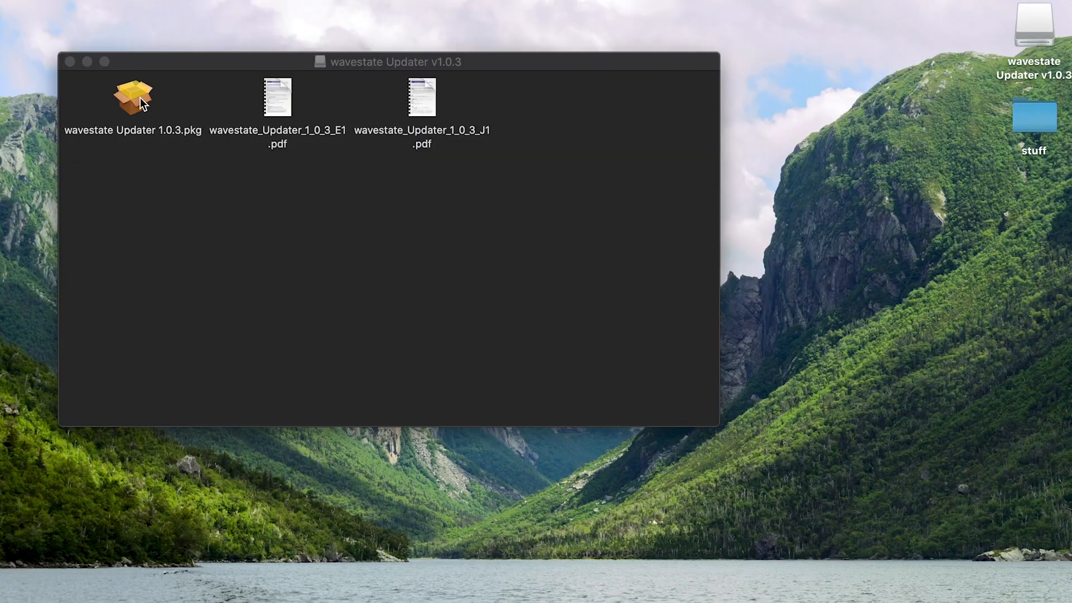
- Run the wavestate Updater 1.0.3 package, accept the license, and authorise installation with your password
{"action": "left_click", "coordinate": [133, 97]}
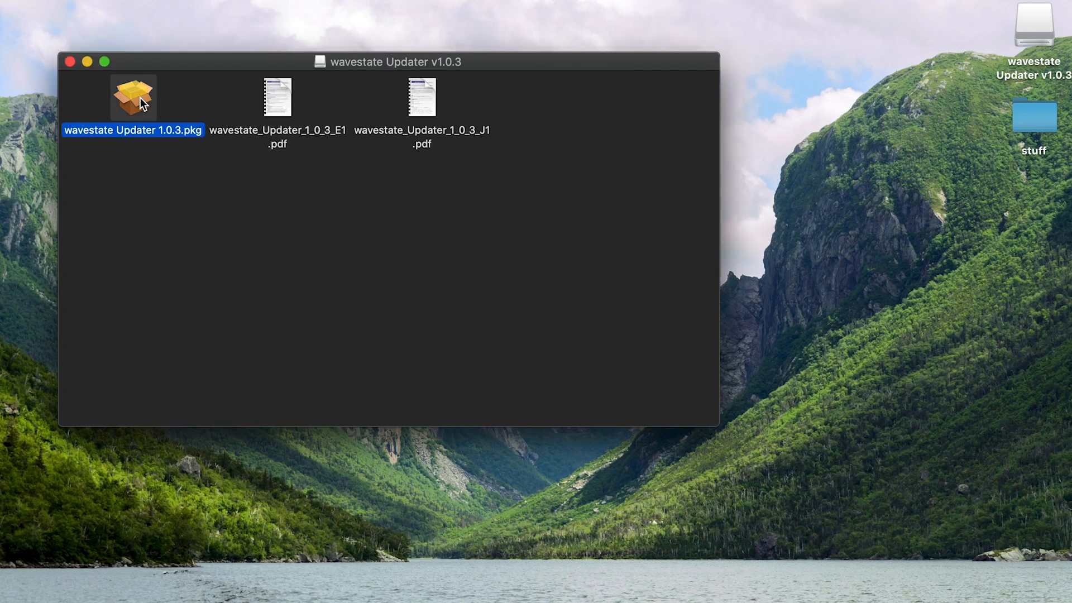
{"action": "double_click", "coordinate": [133, 96]}
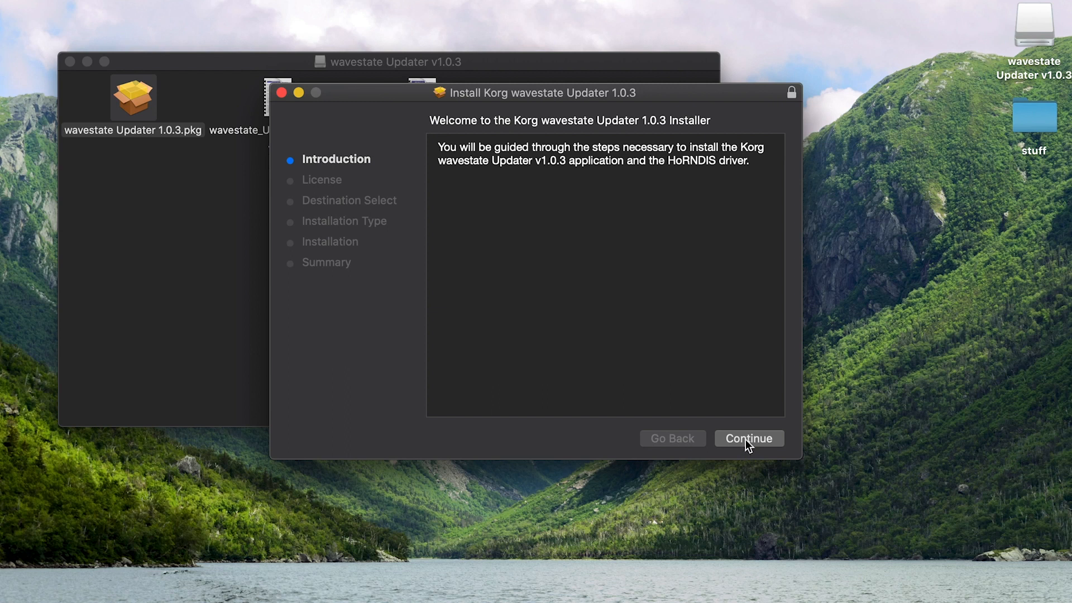
{"action": "left_click", "coordinate": [748, 438]}
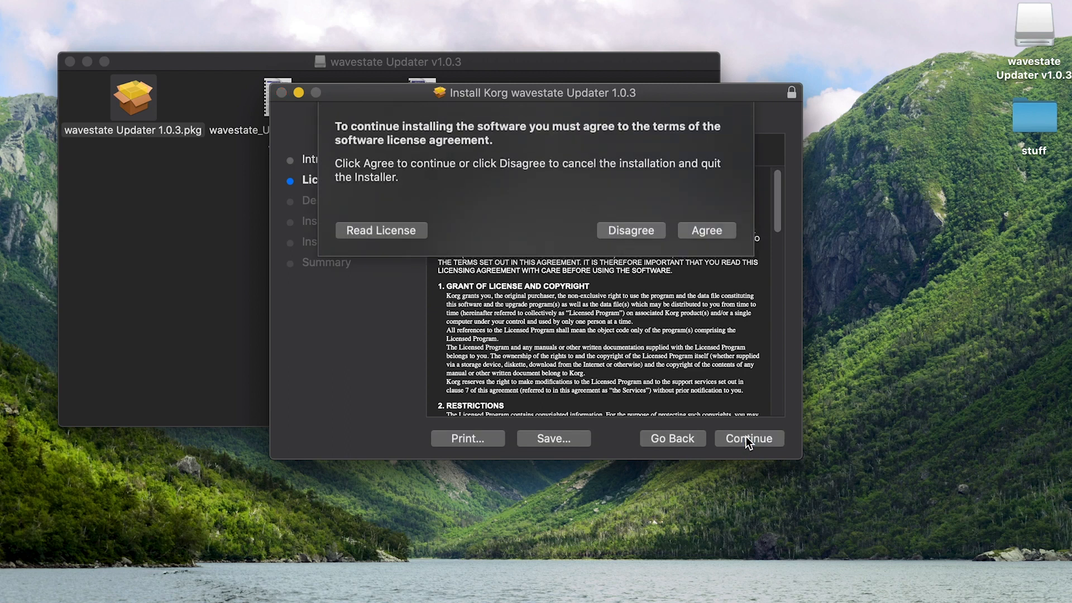
{"action": "left_click", "coordinate": [706, 229]}
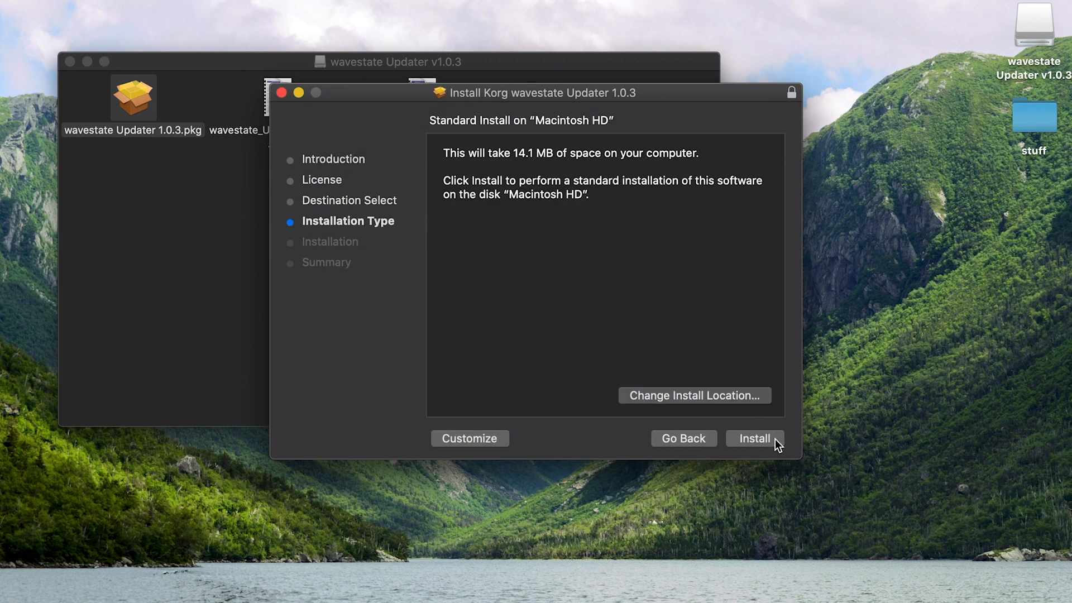
{"action": "left_click", "coordinate": [755, 438]}
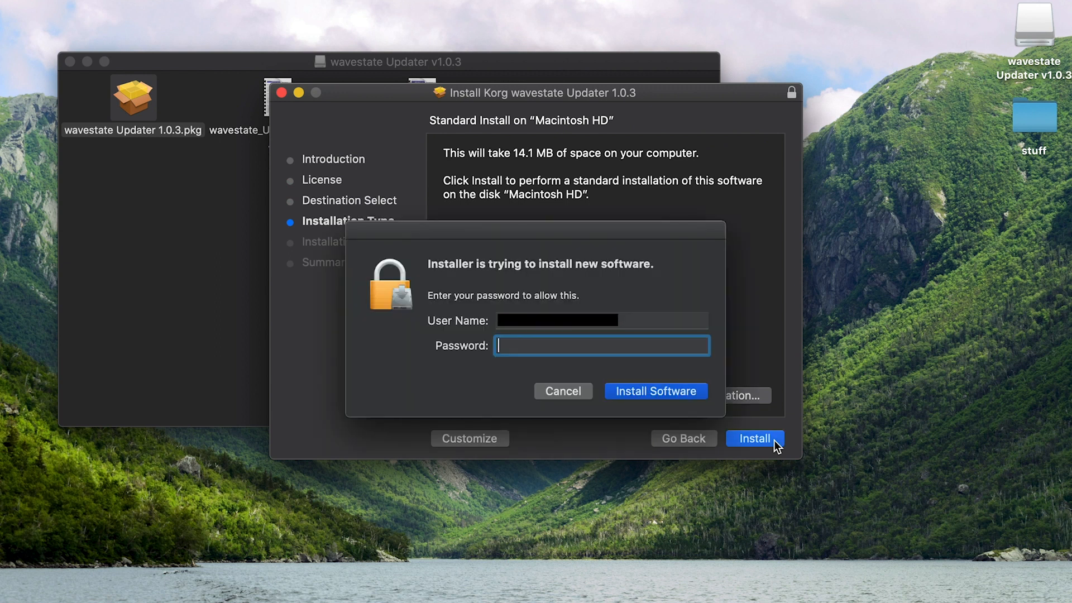
{"action": "type", "text": "••••"}
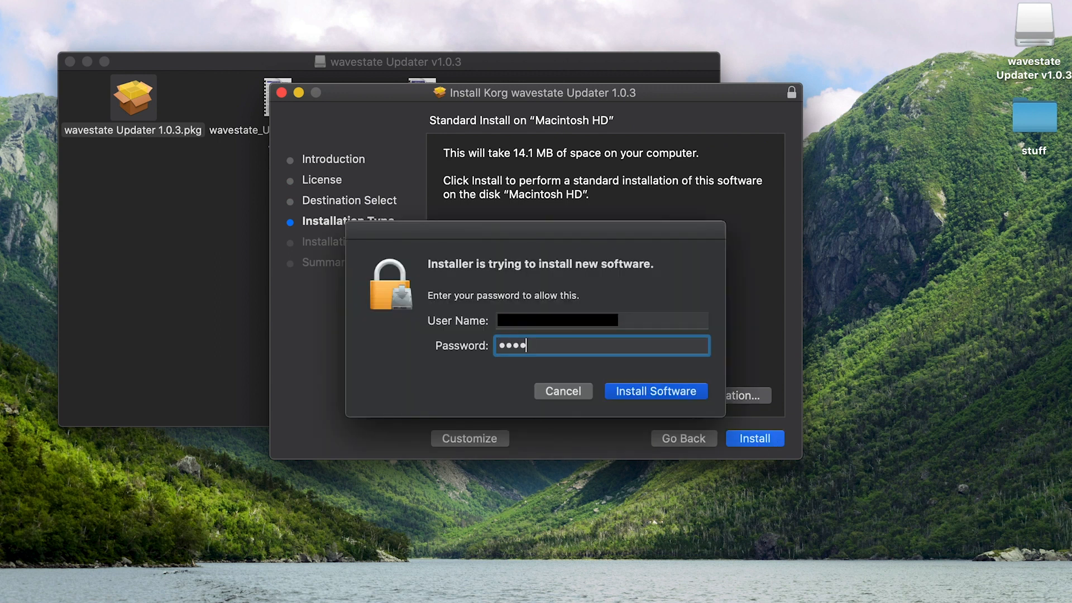
{"action": "left_click", "coordinate": [654, 390]}
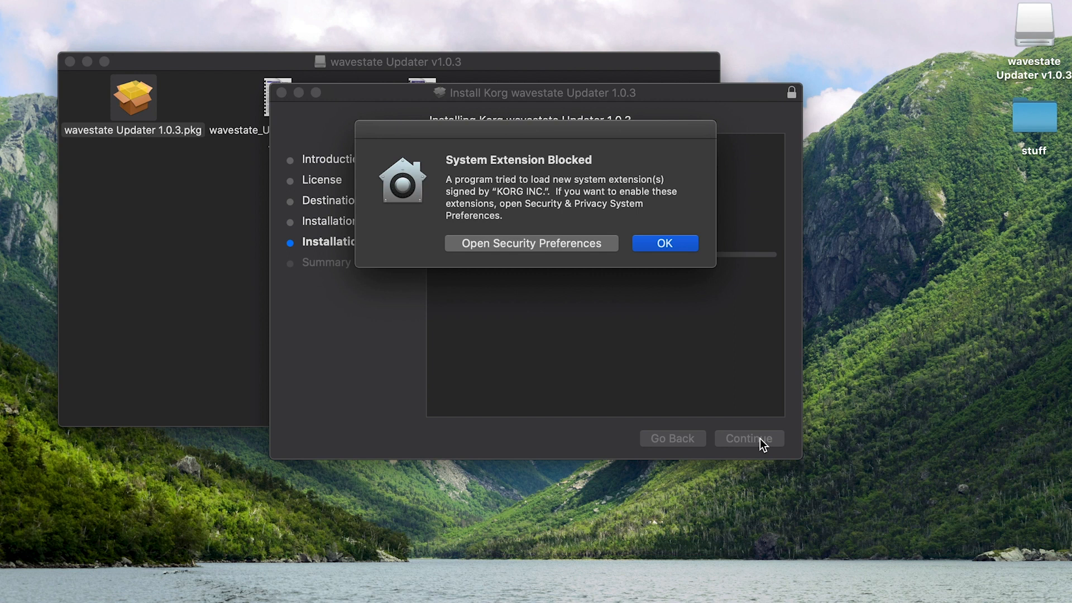
{"action": "mouse_move", "coordinate": [537, 251]}
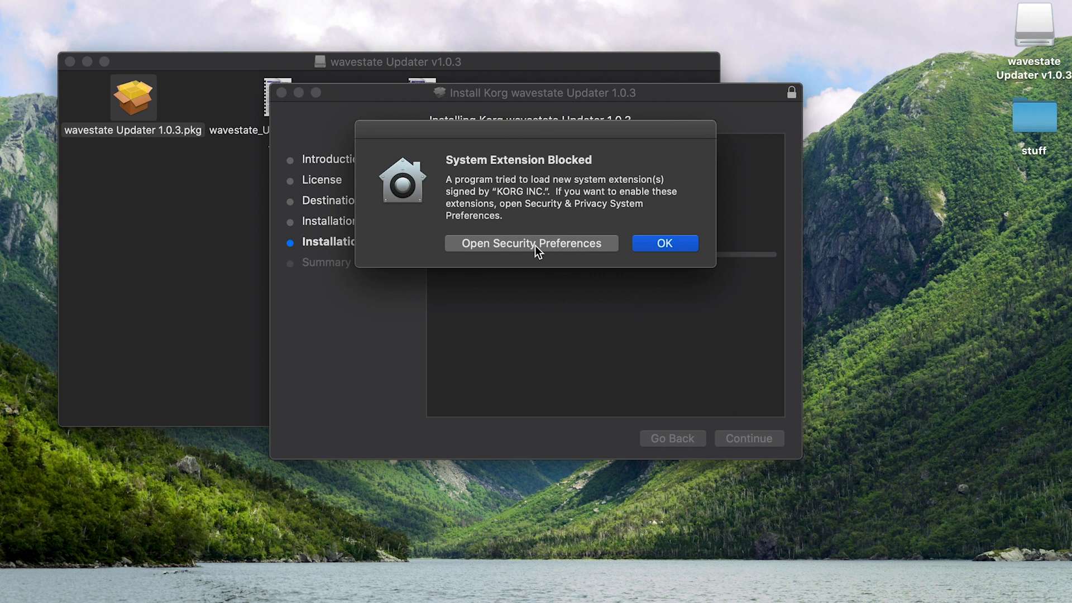
- Open Security Preferences from the System Extension Blocked alert
{"action": "left_click", "coordinate": [664, 243]}
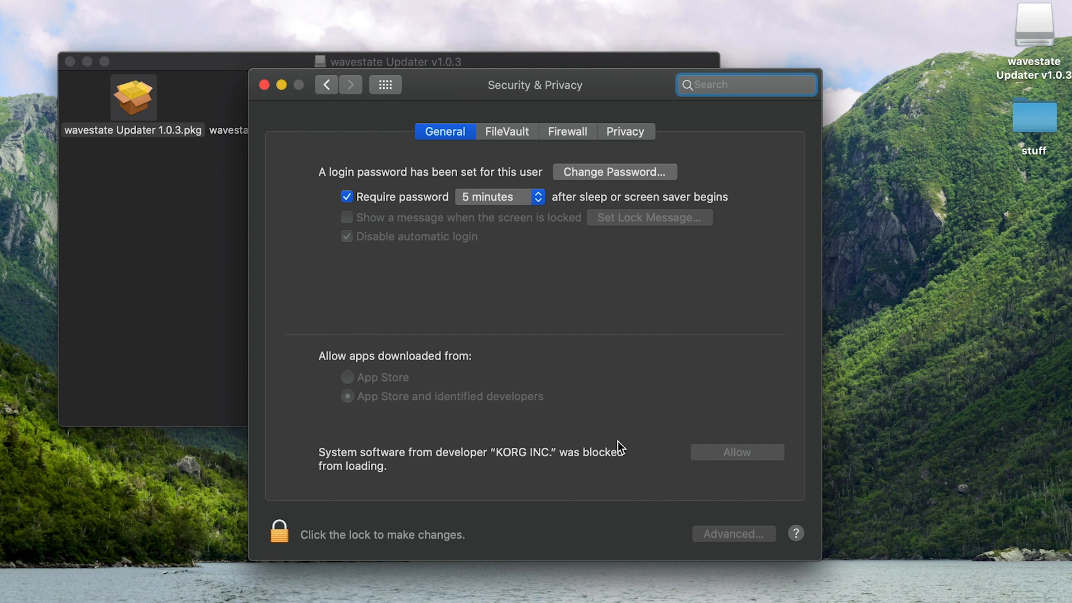
{"action": "mouse_move", "coordinate": [442, 489]}
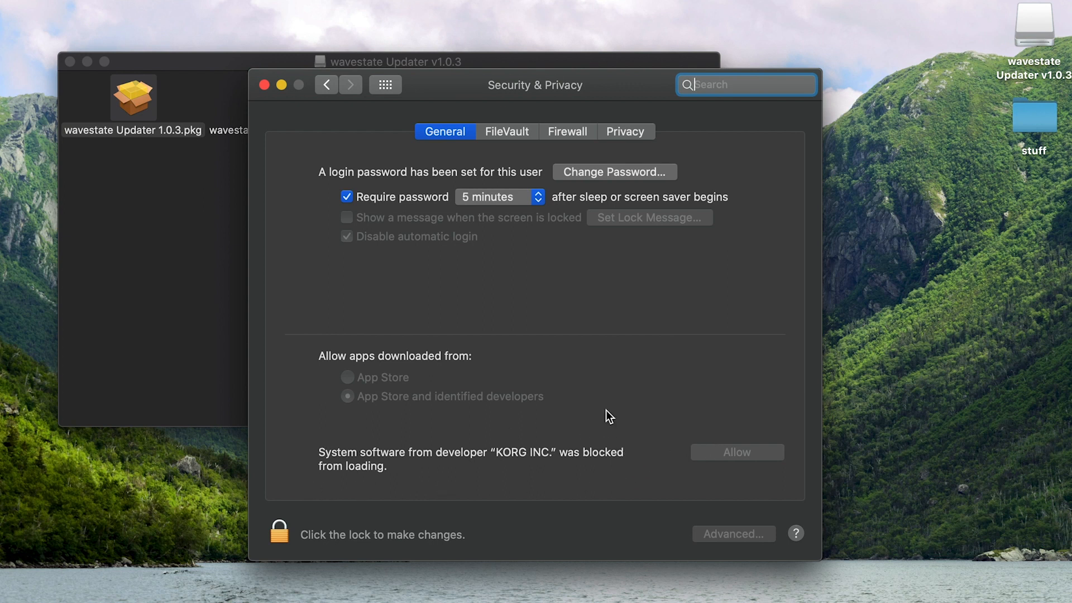
- Unlock Security & Privacy with your password and allow KORG INC. system software
{"action": "left_click", "coordinate": [278, 533]}
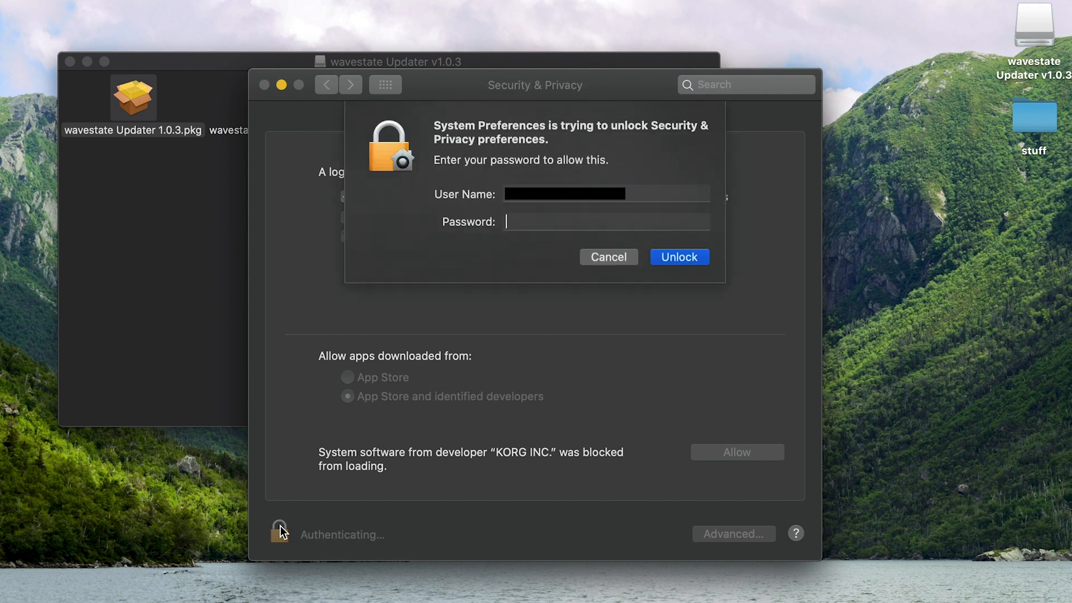
{"action": "type", "text": "••••"}
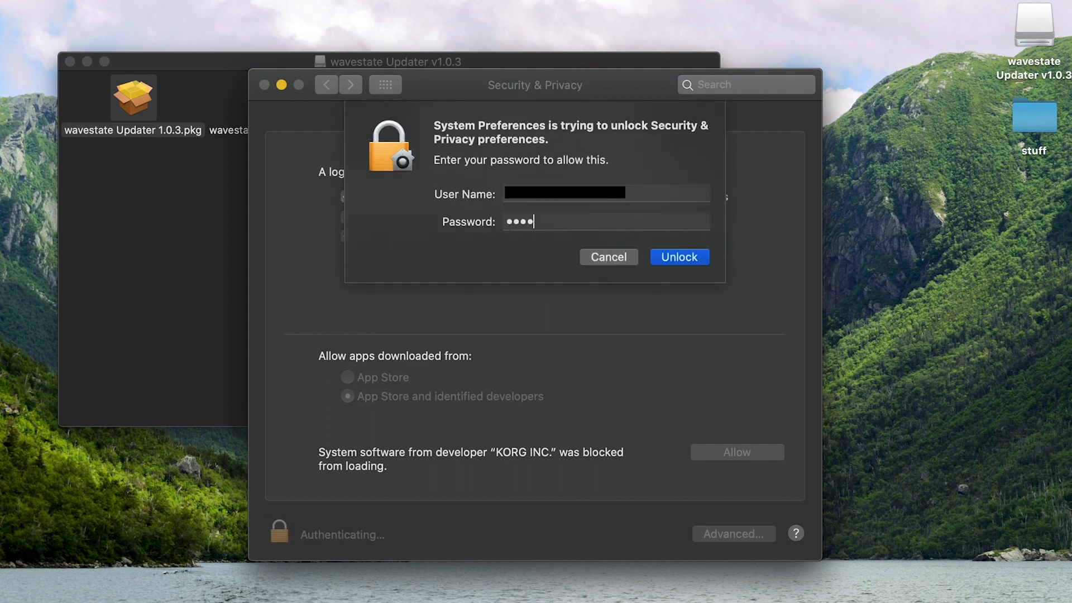
{"action": "left_click", "coordinate": [679, 256]}
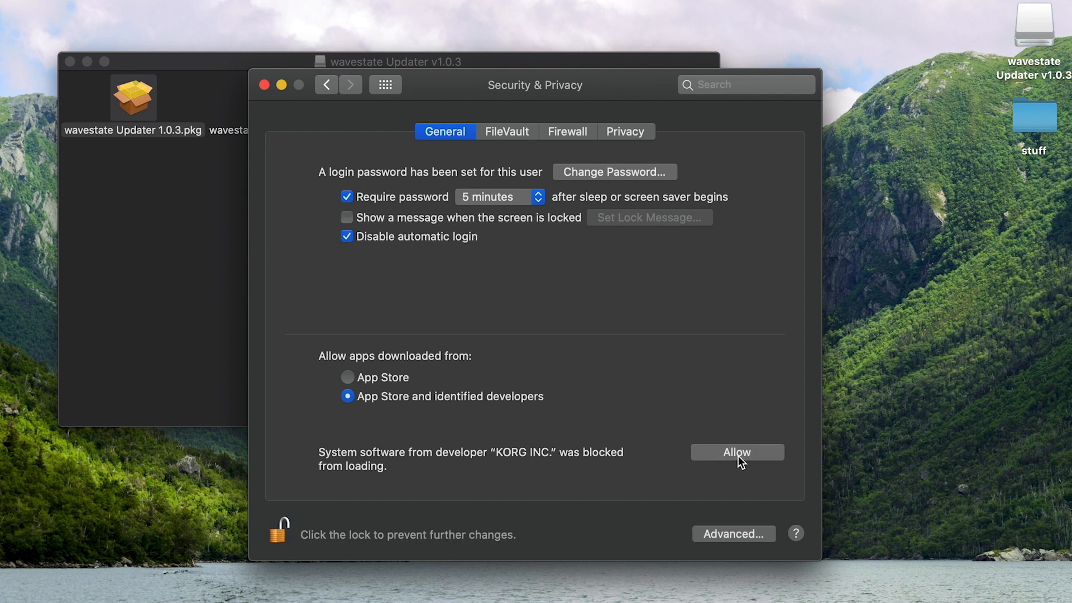
{"action": "left_click", "coordinate": [736, 451]}
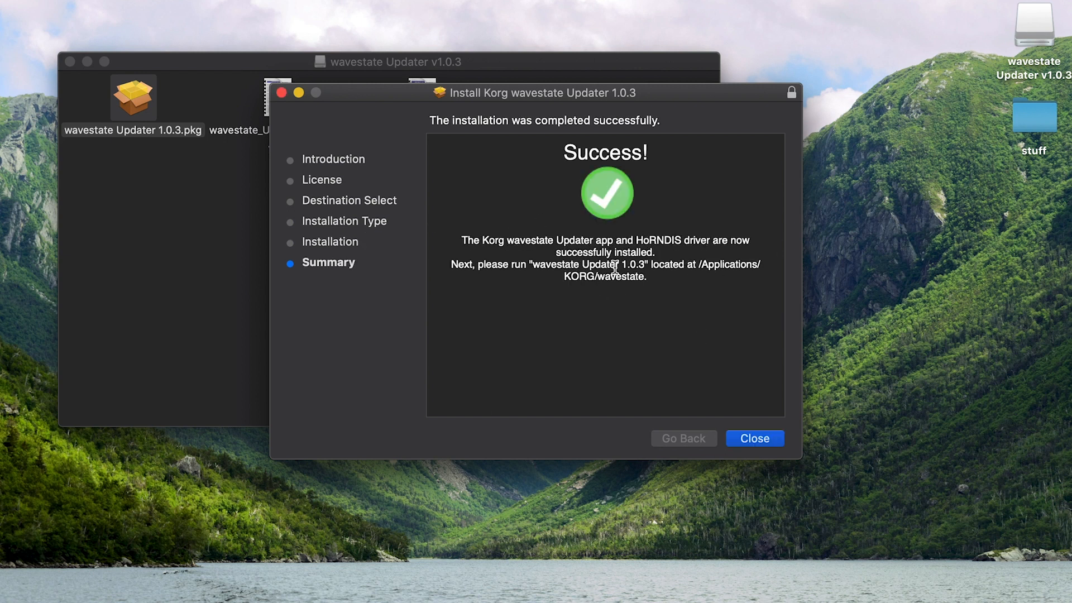
{"action": "mouse_move", "coordinate": [537, 239]}
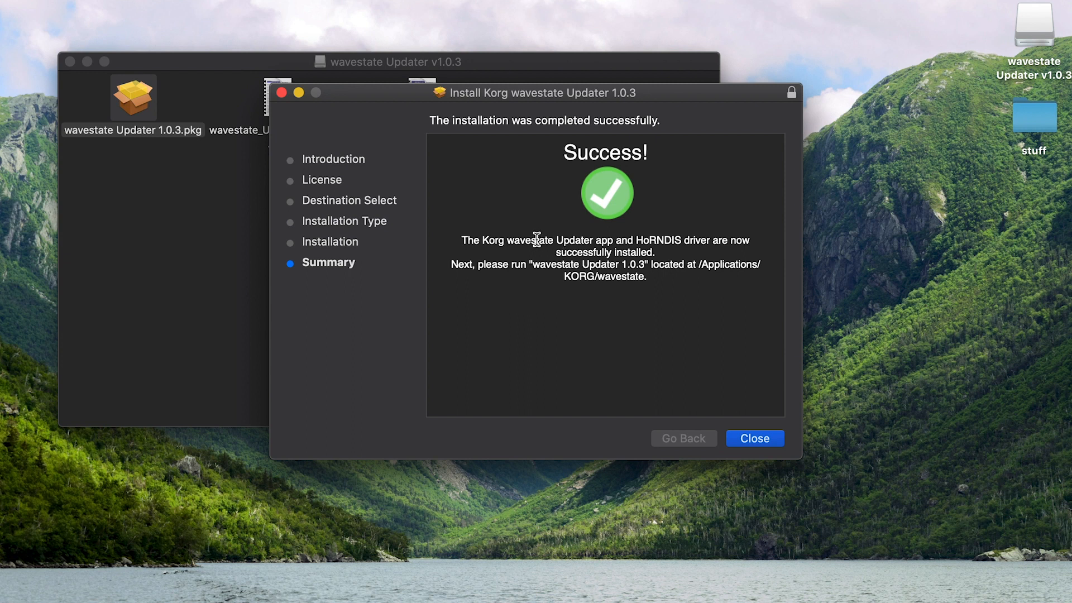
{"action": "mouse_move", "coordinate": [696, 241]}
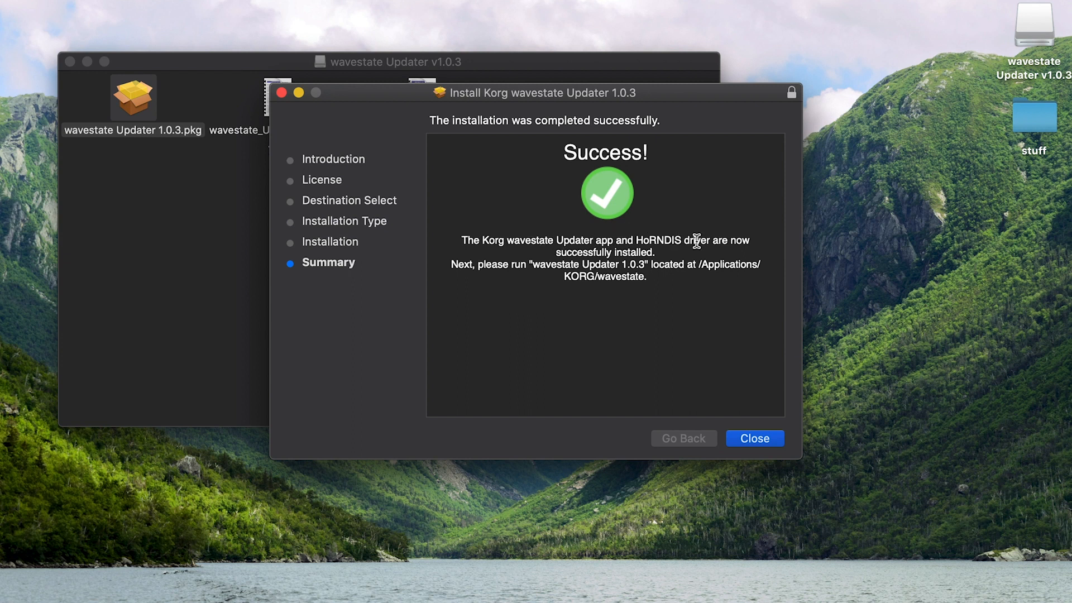
{"action": "mouse_move", "coordinate": [620, 252]}
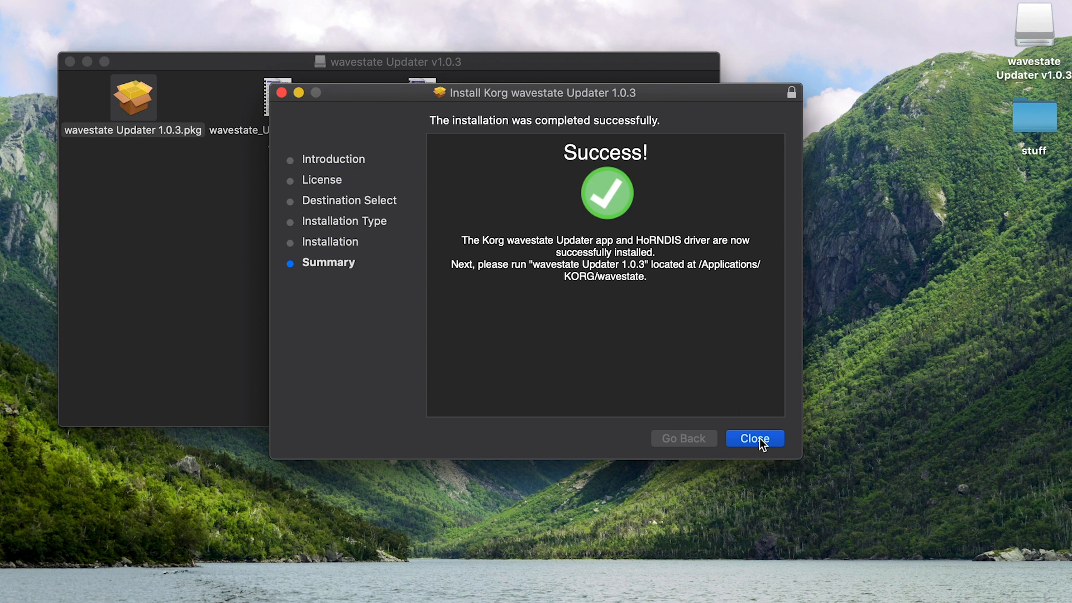
- Close the installer from its Success summary page
{"action": "left_click", "coordinate": [754, 439]}
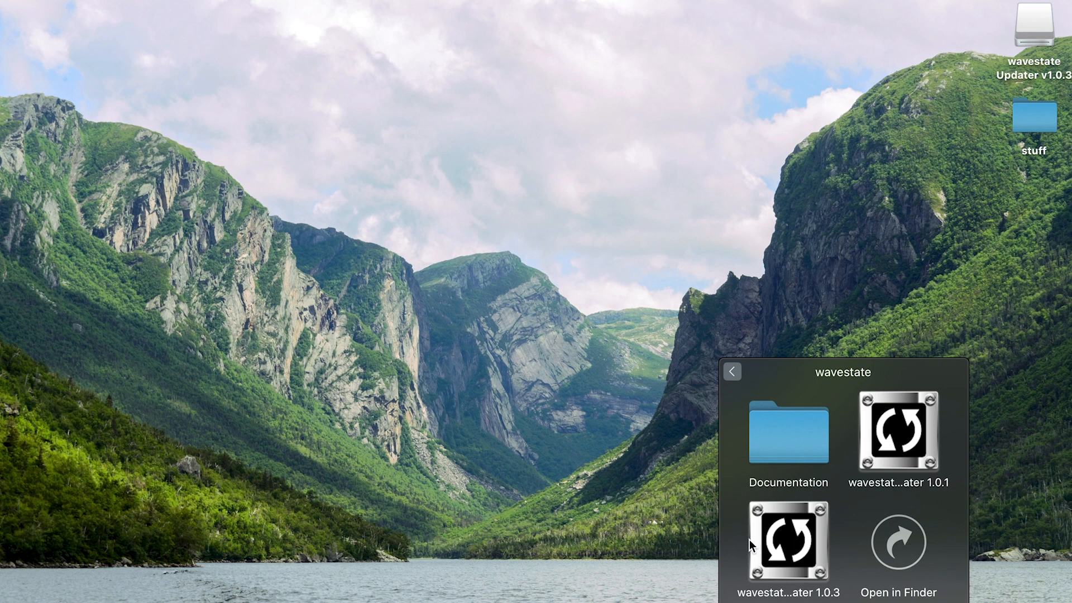
- Launch wavestate Updater 1.0.3 from the wavestate folder
{"action": "double_click", "coordinate": [786, 541]}
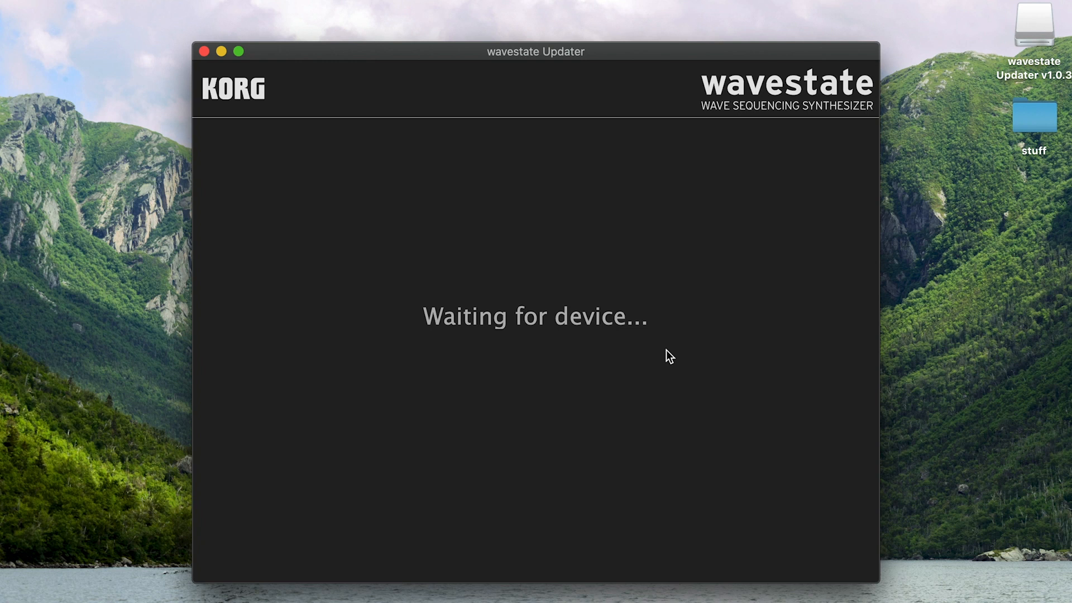
{"action": "mouse_move", "coordinate": [520, 310]}
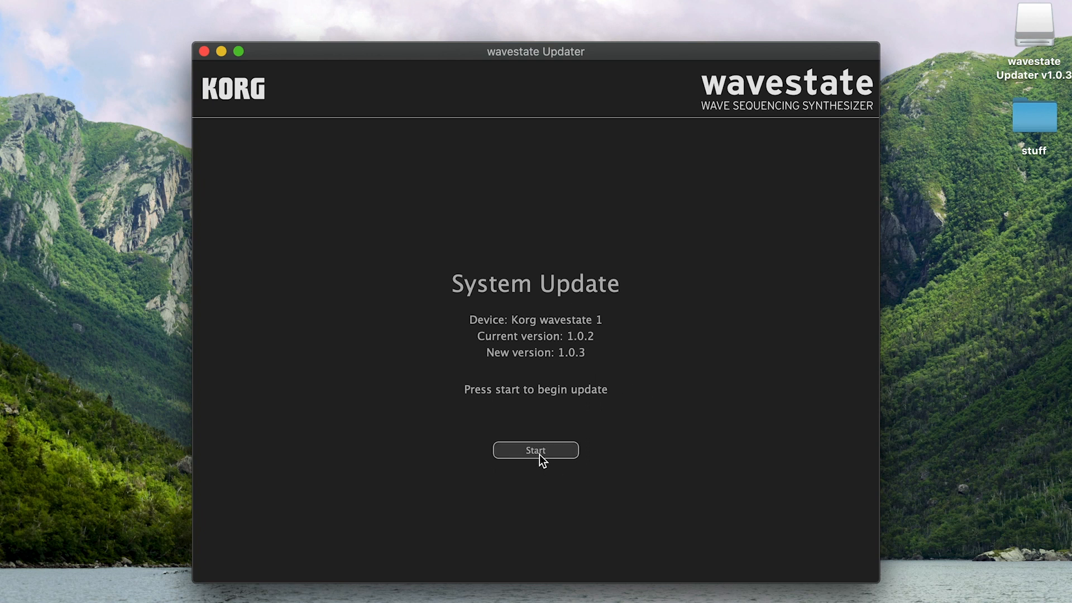
- Start the system update once the wavestate at version 1.0.2 is detected
{"action": "left_click", "coordinate": [535, 450]}
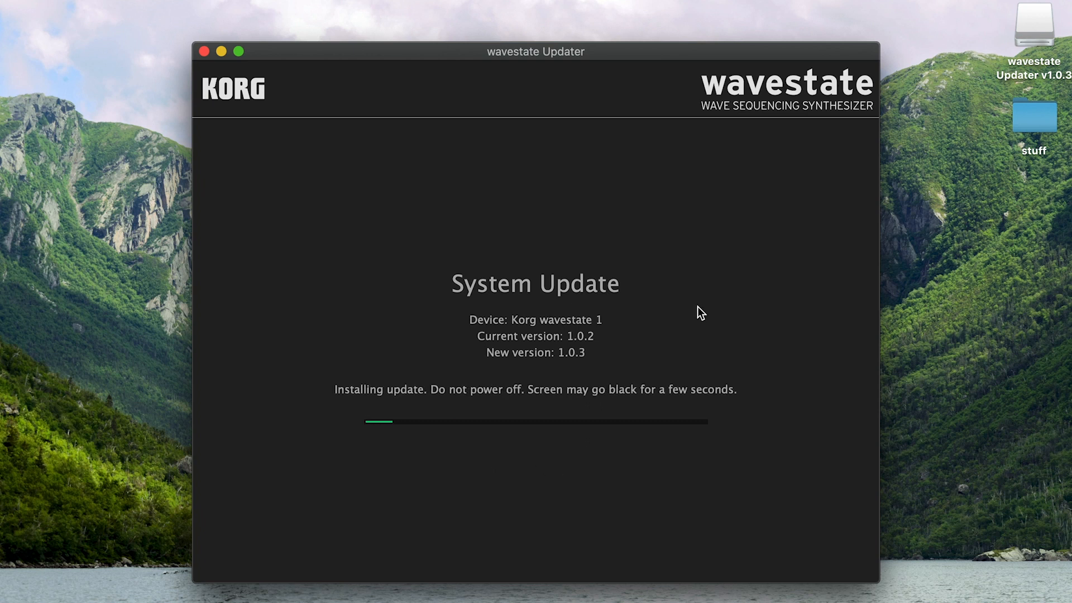